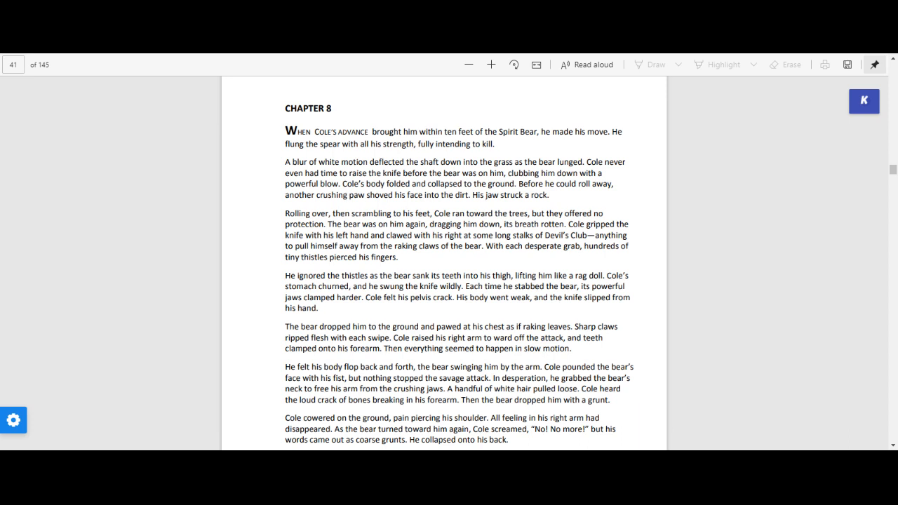
{"action": "scroll", "scroll_direction": "down", "scroll_amount": 3}
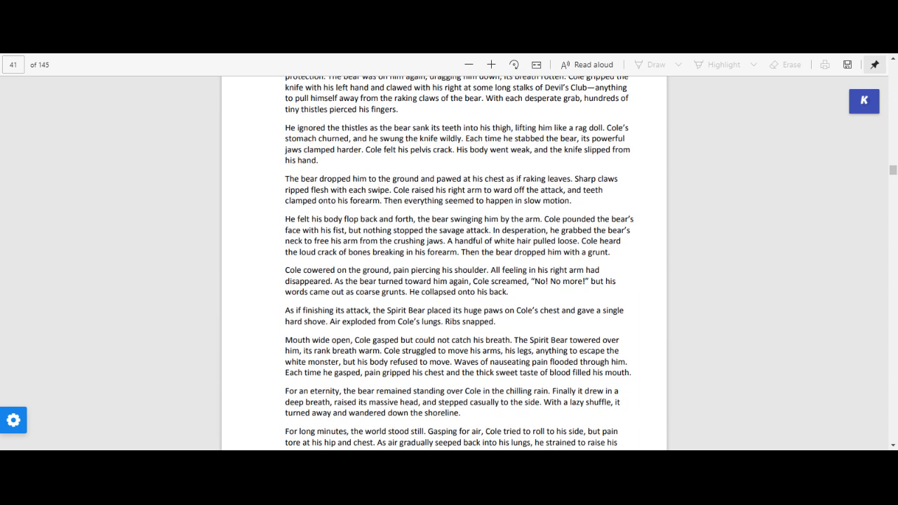
{"action": "scroll", "scroll_direction": "down", "scroll_amount": 3}
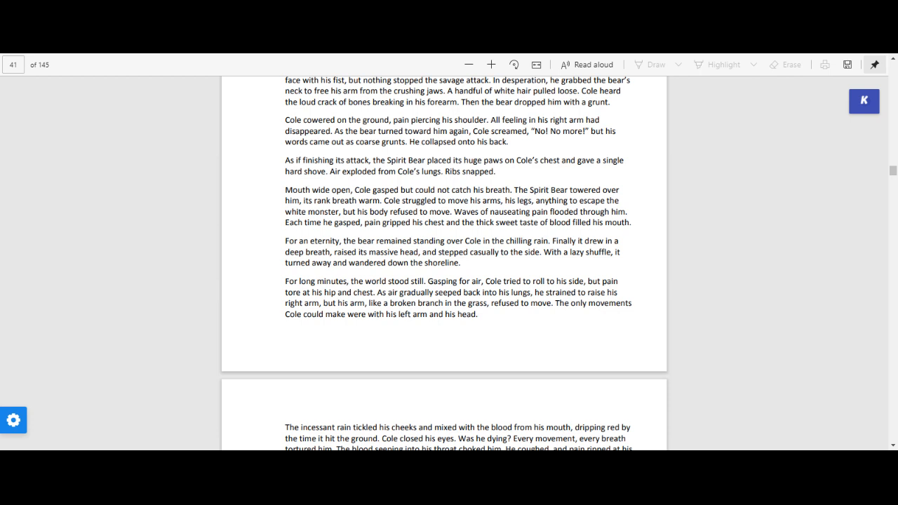
{"action": "scroll", "scroll_direction": "down", "scroll_amount": 3}
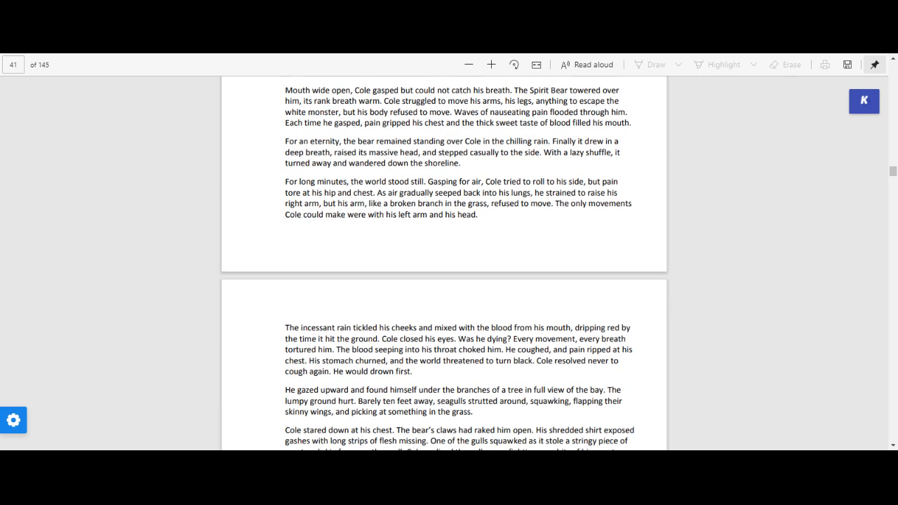
{"action": "mouse_move", "coordinate": [827, 384]}
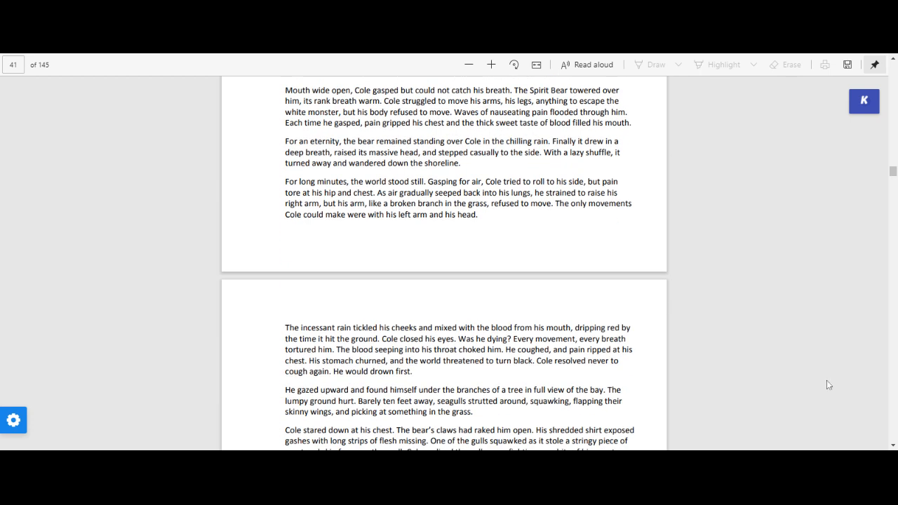
{"action": "mouse_move", "coordinate": [857, 406]}
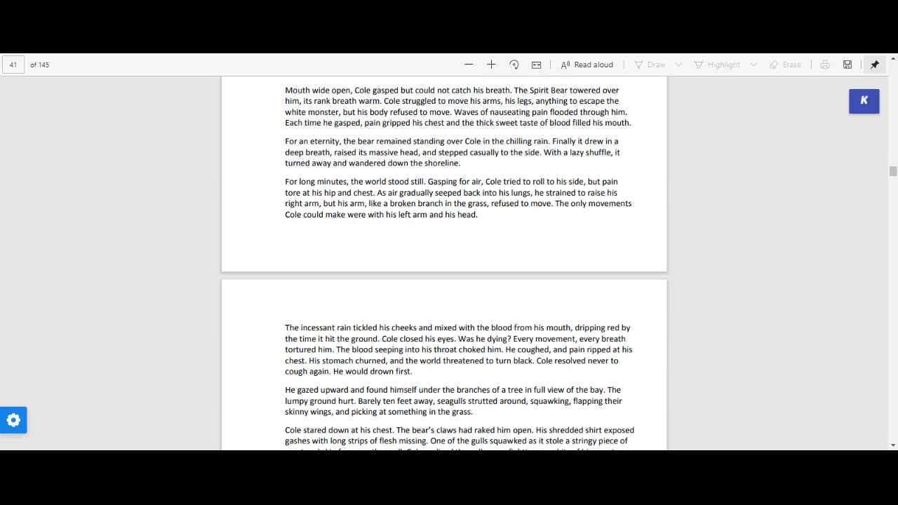
{"action": "scroll", "scroll_direction": "down", "scroll_amount": 3}
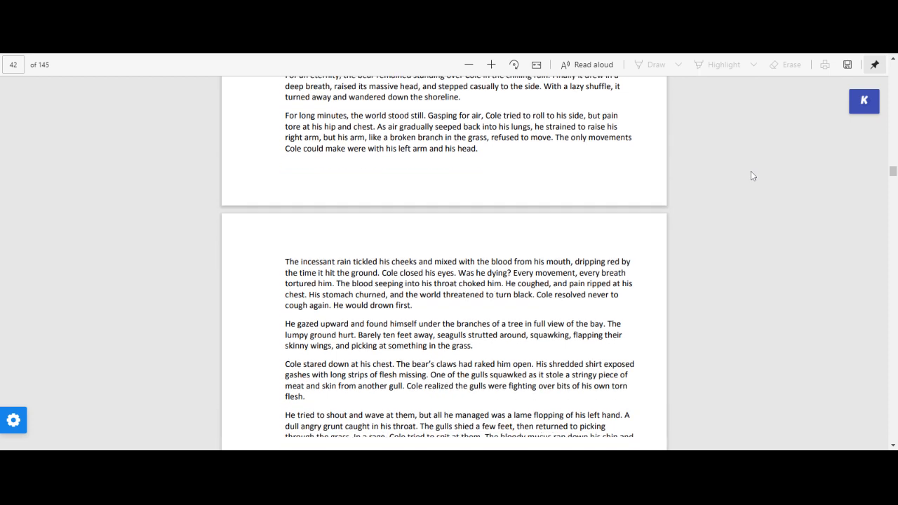
{"action": "scroll", "scroll_direction": "down", "scroll_amount": 3}
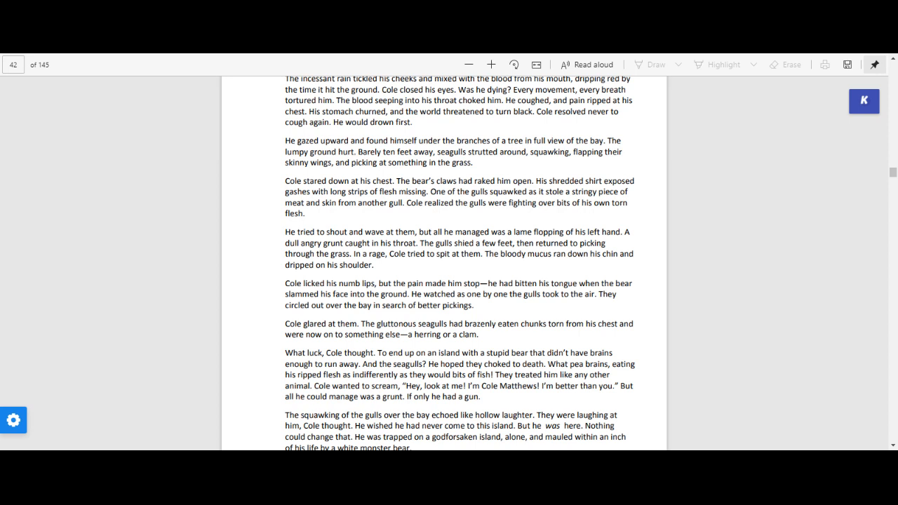
{"action": "scroll", "scroll_direction": "down", "scroll_amount": 3}
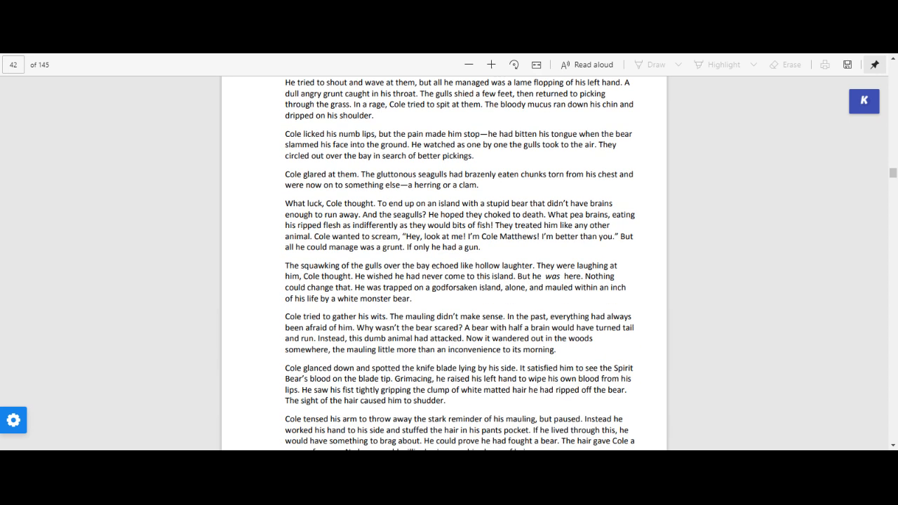
{"action": "scroll", "scroll_direction": "down", "scroll_amount": 3}
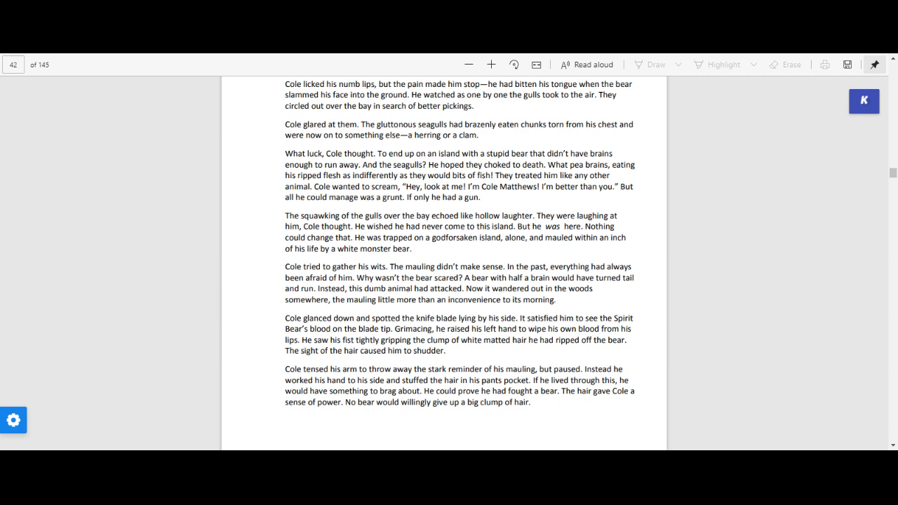
{"action": "mouse_move", "coordinate": [864, 407]}
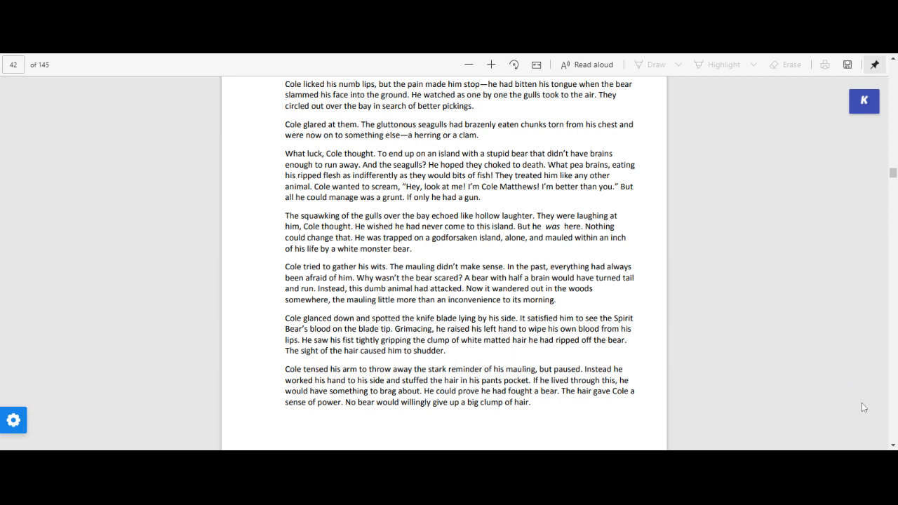